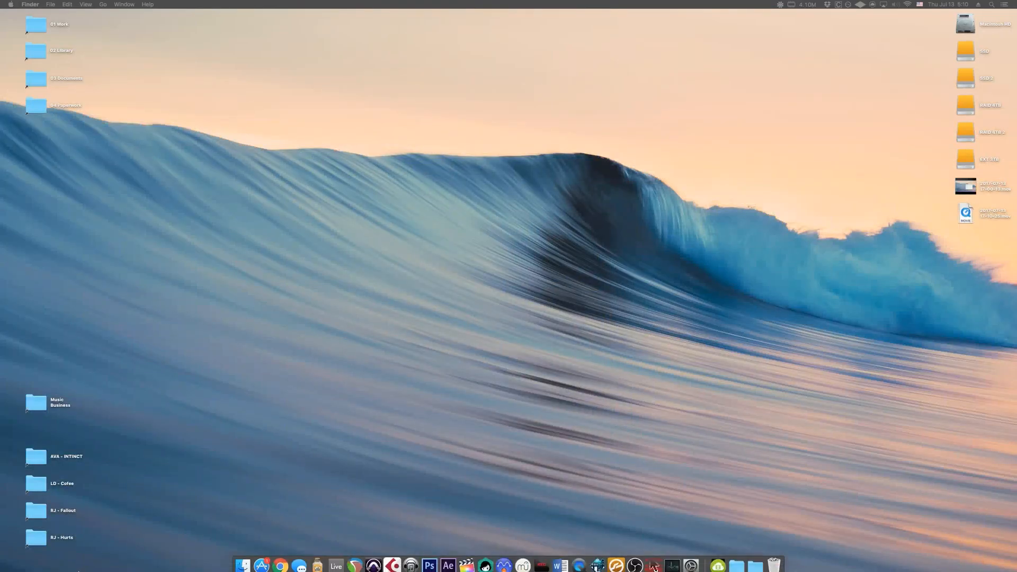
mouse_move(717, 560)
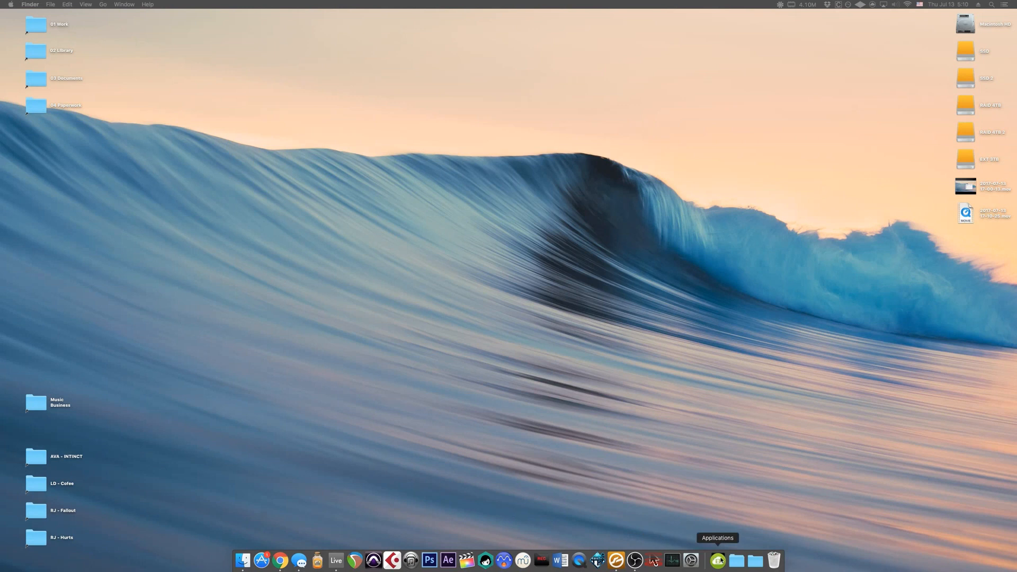
Step: Open Downloads from the Dock to view the INSTINCT Trailer Sound Effects folder
left_click(754, 560)
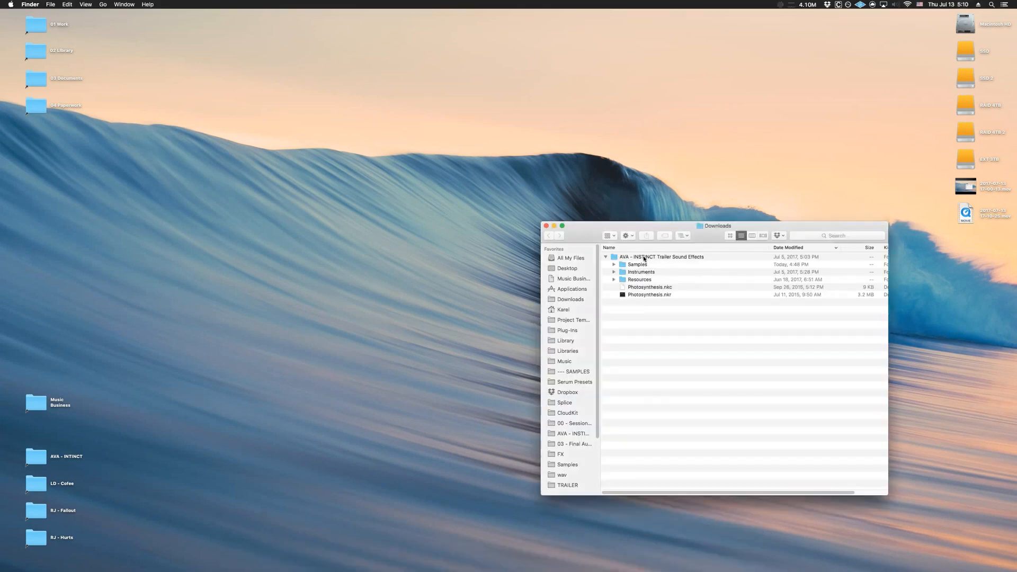
left_click(660, 257)
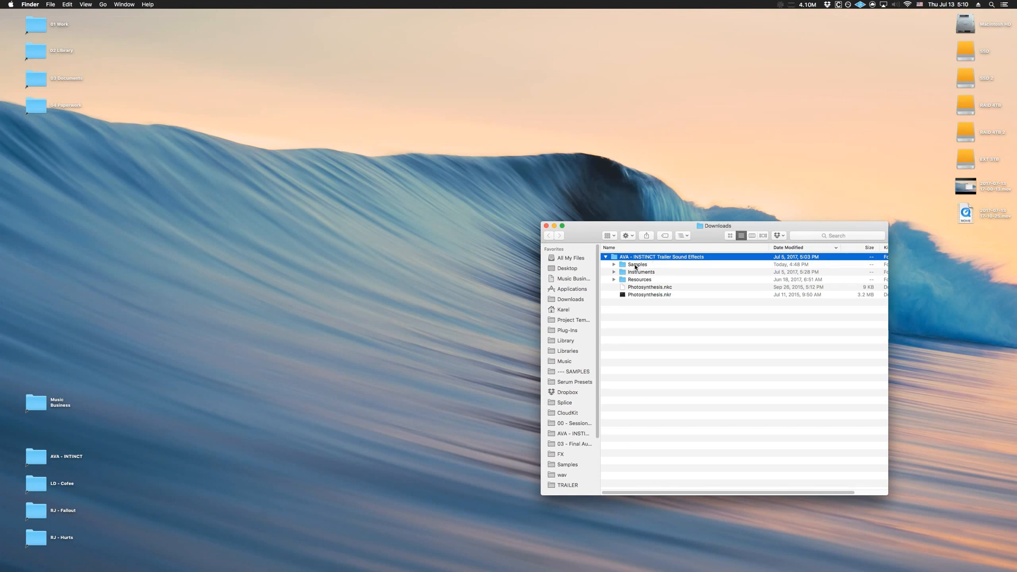
left_click(613, 263)
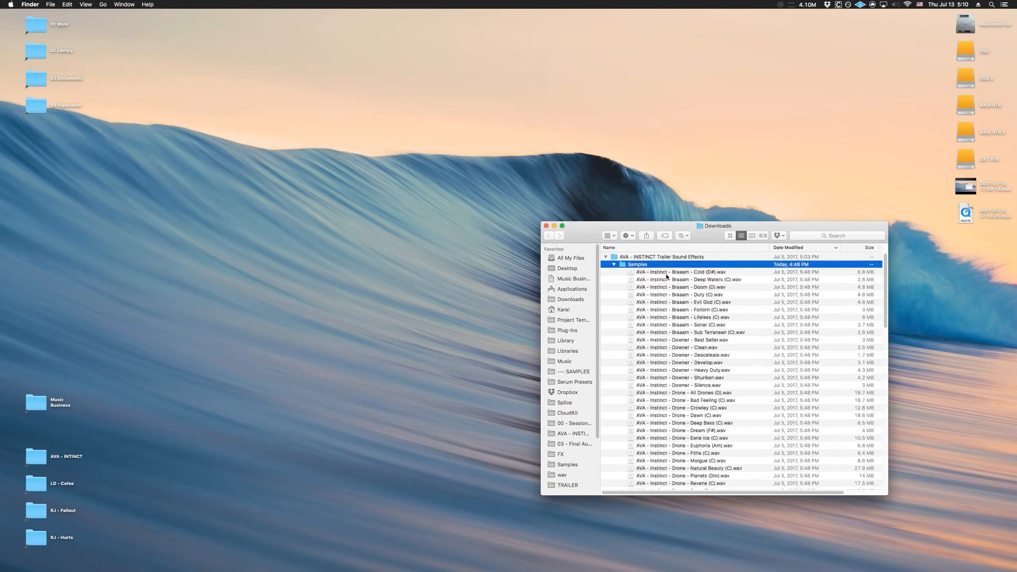
scroll("down", 3)
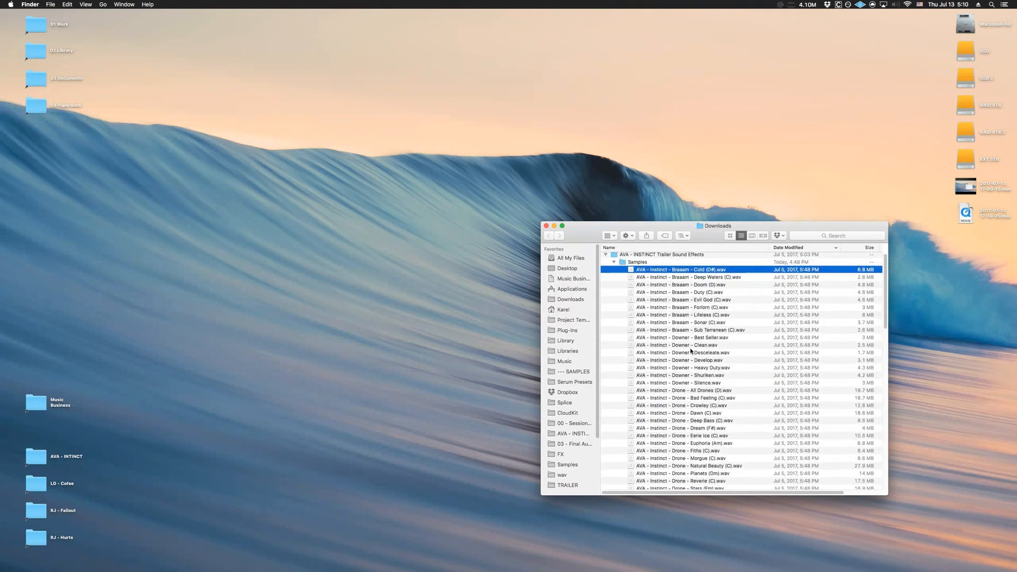
left_click(612, 264)
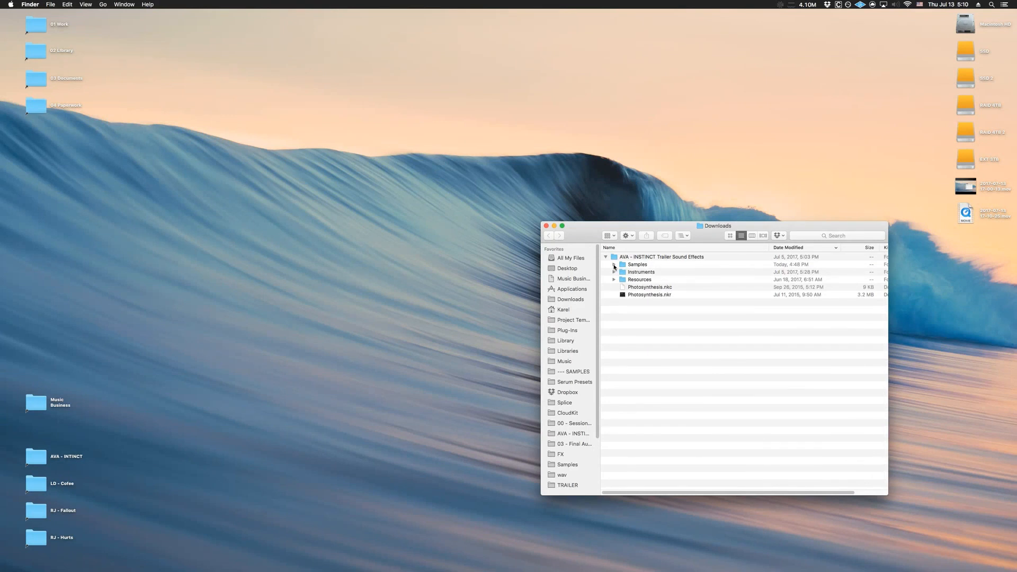
Step: Load the 'Drone - Euphoria (A2 minor)' instrument from the library's Instruments folder
left_click(614, 271)
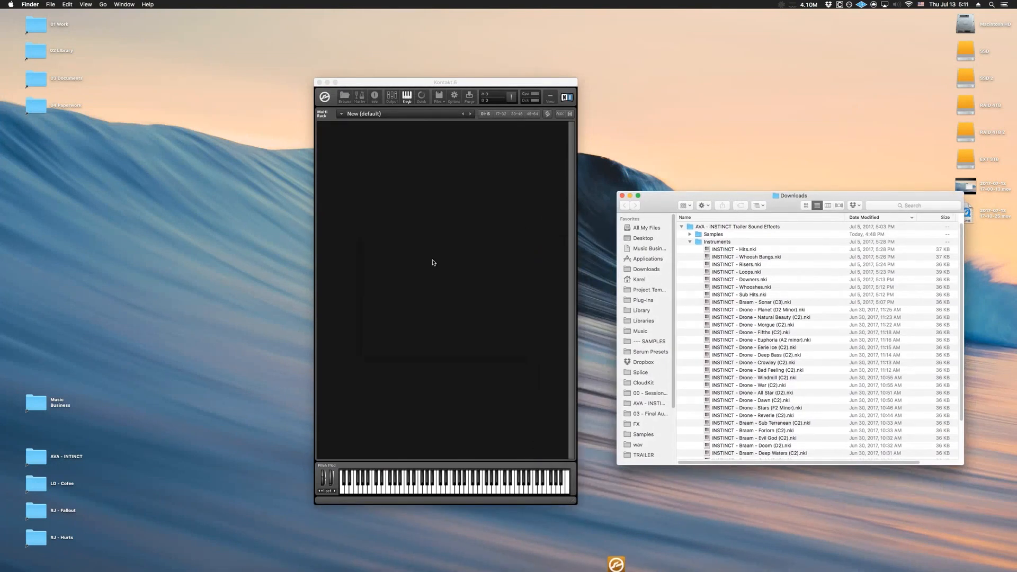
double_click(734, 249)
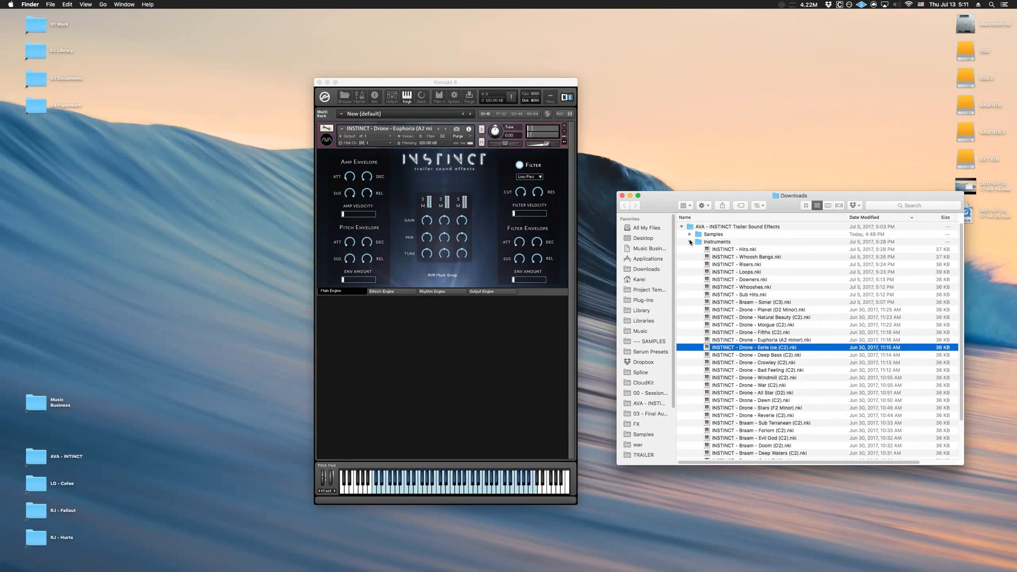
Step: Add a '00 - INSTINCT' Quick Load folder and select it
left_click(690, 242)
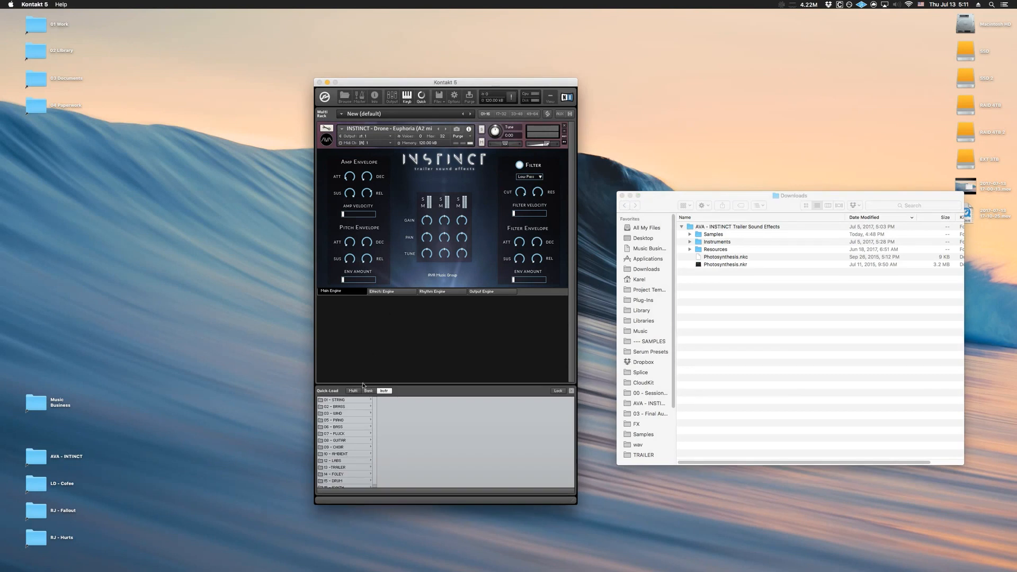
right_click(344, 399)
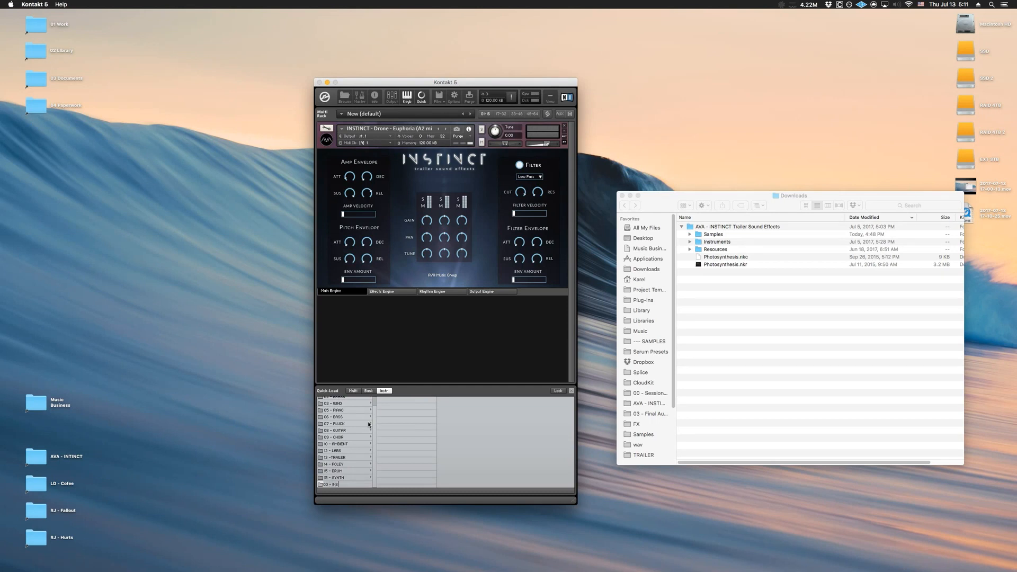
scroll("up", 3)
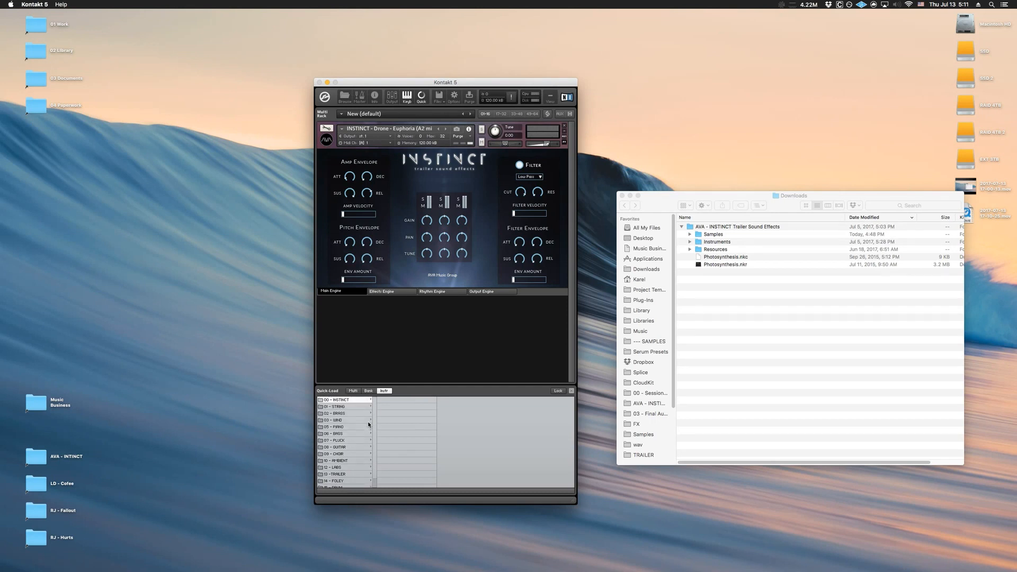
left_click(690, 241)
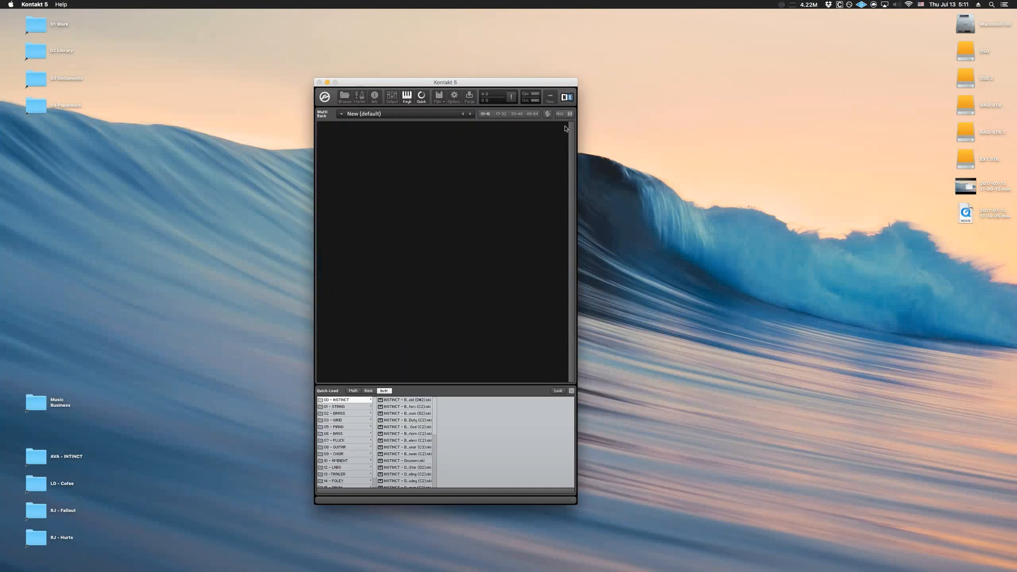
mouse_move(410, 398)
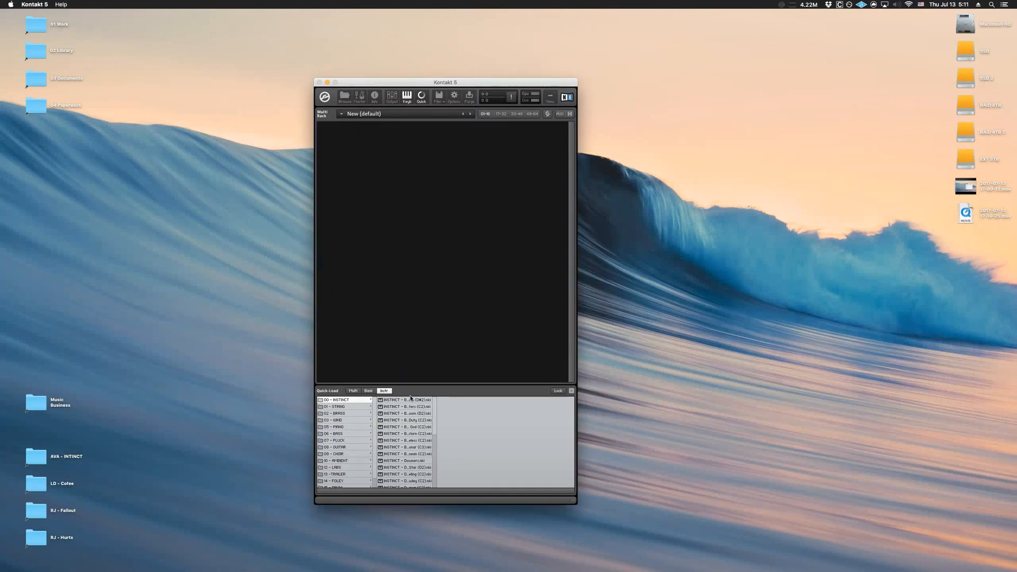
Step: Load Braam Cold and Downers from Quick Load, then view the Rhythm Engine settings
double_click(405, 399)
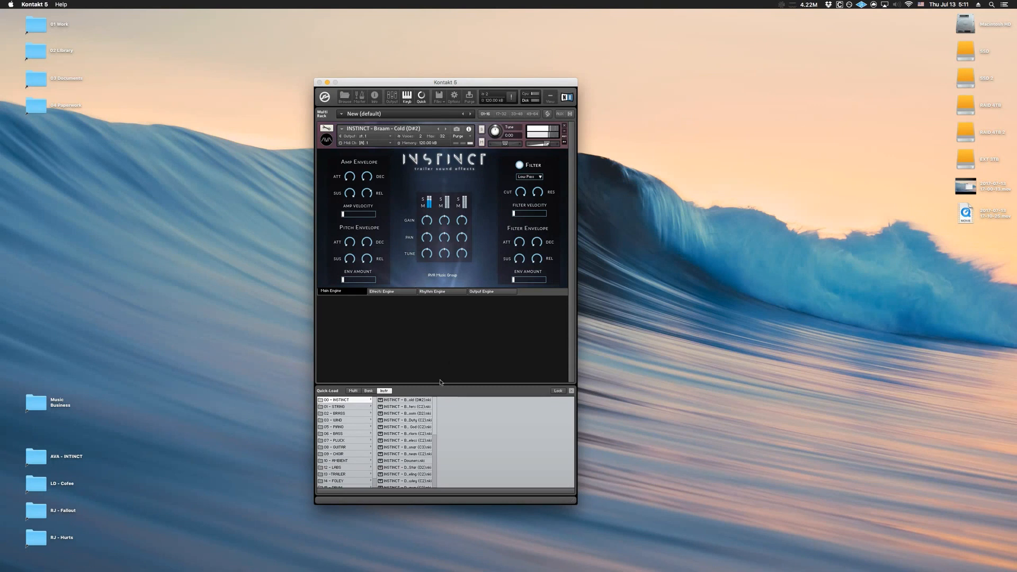
left_click(405, 460)
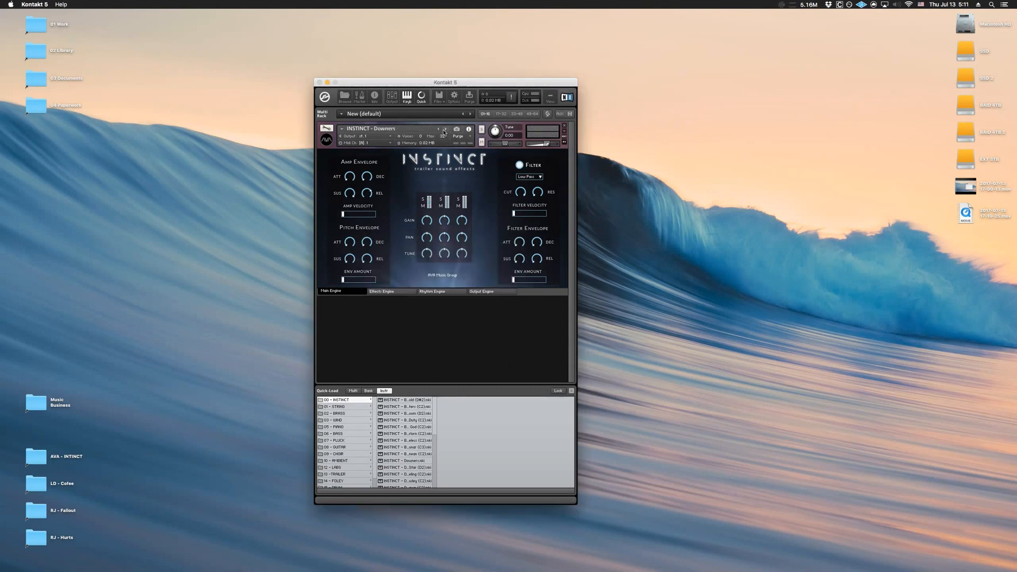
left_click(432, 290)
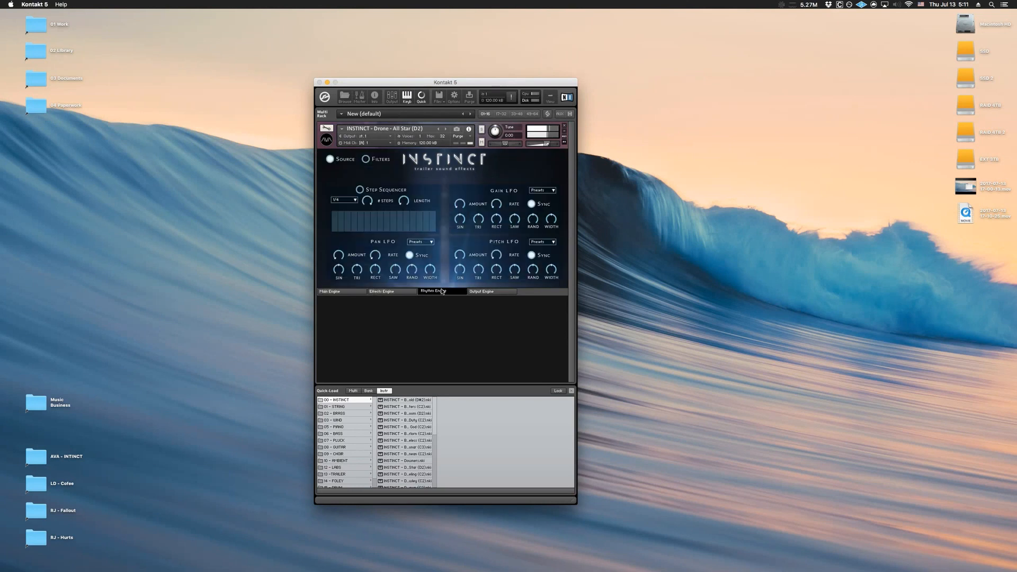